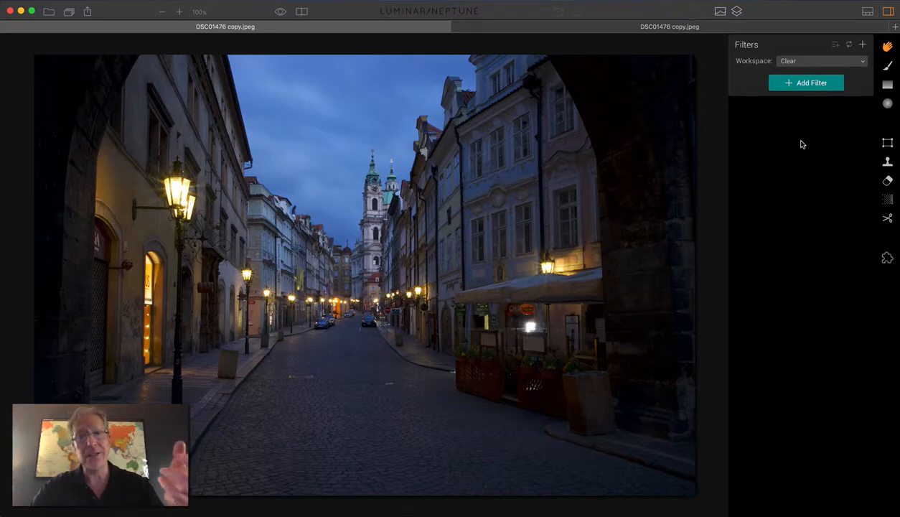
mouse_move(476, 294)
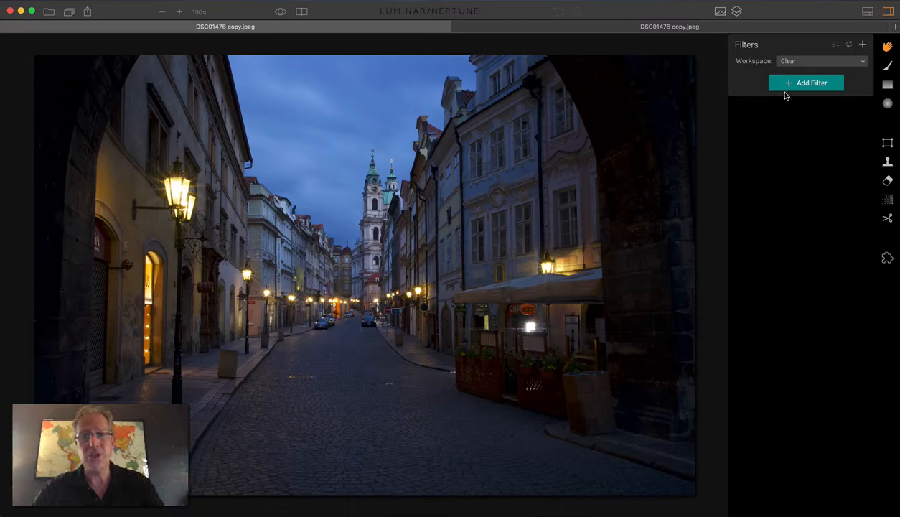
Add the Accent - AI Filter to the Prague street photo with Boost 50.
click(805, 82)
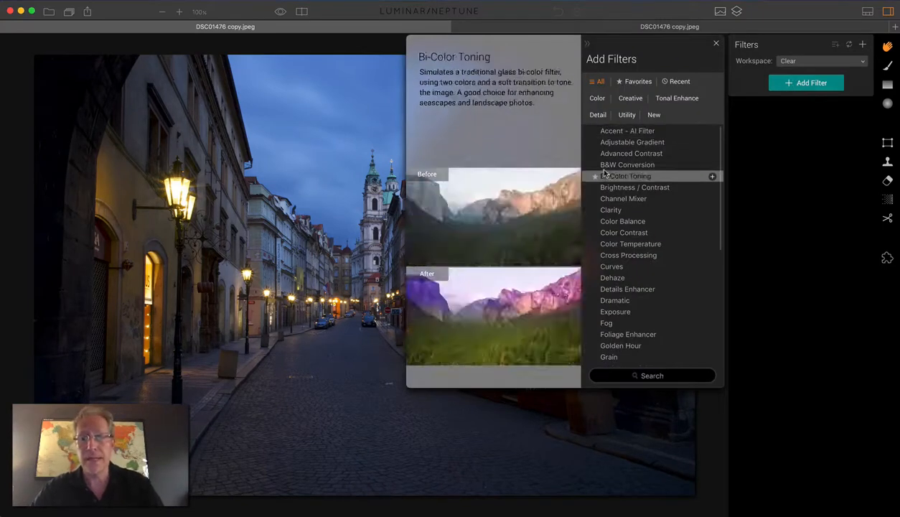
click(627, 130)
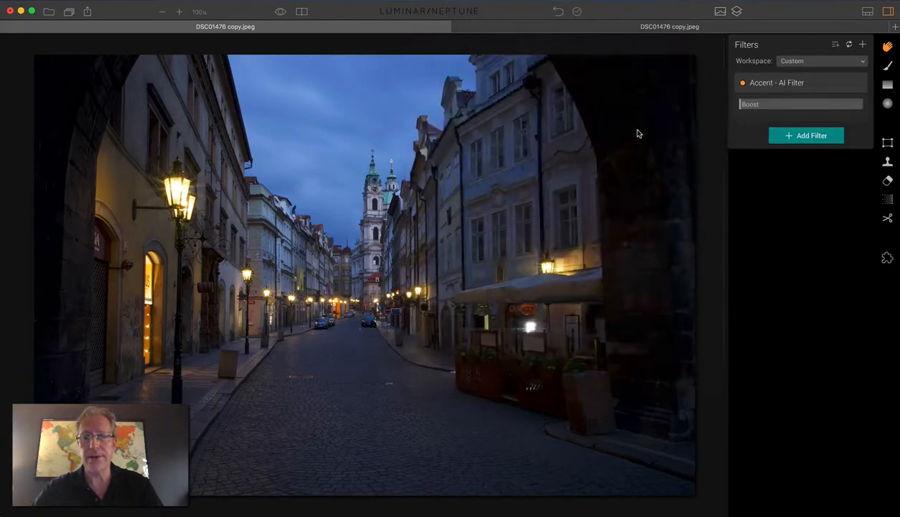
drag(739, 104, 782, 104)
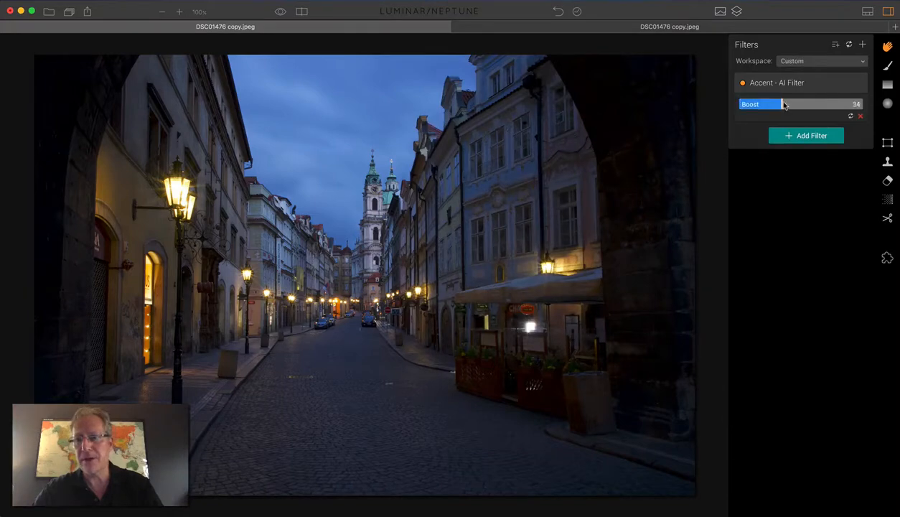
drag(783, 104, 798, 104)
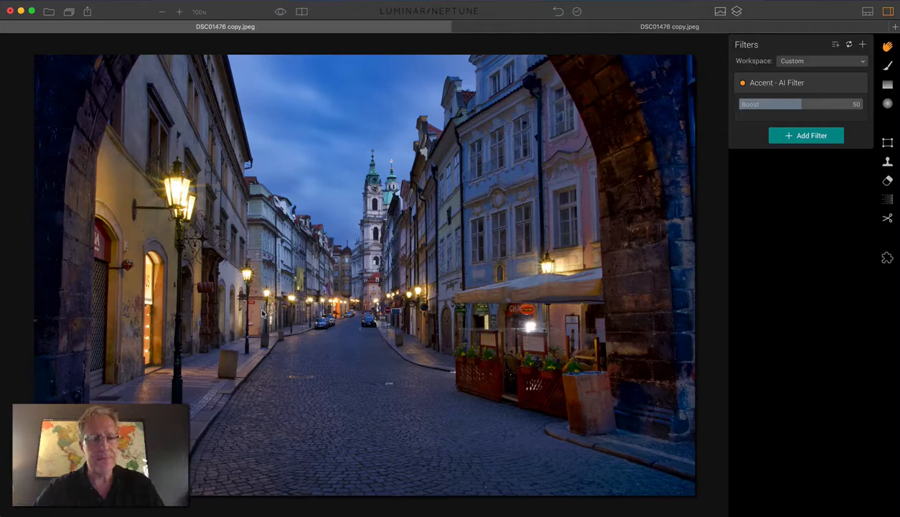
mouse_move(545, 299)
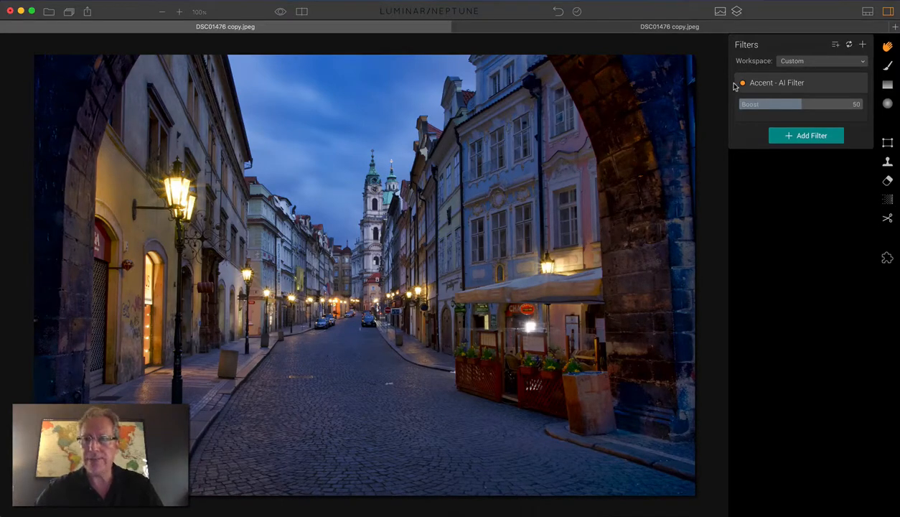
Toggle the Accent filter off and on to compare before and after.
click(736, 83)
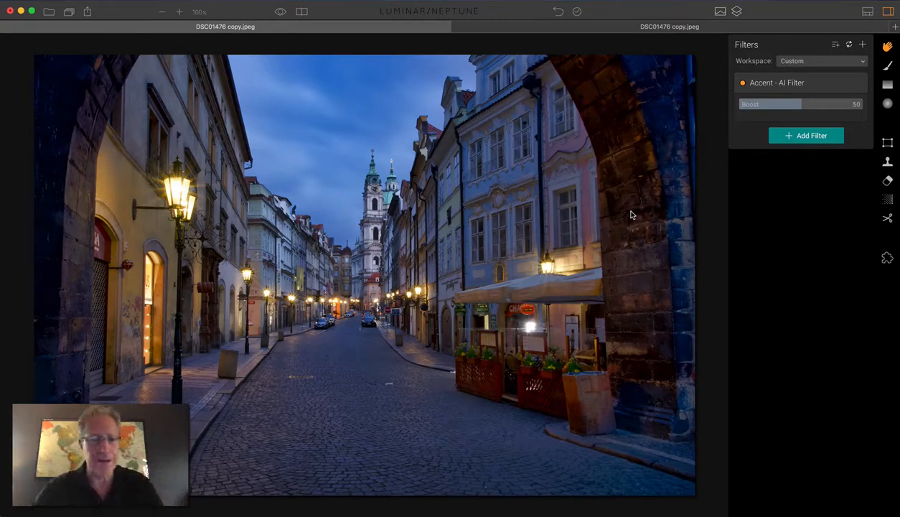
mouse_move(573, 33)
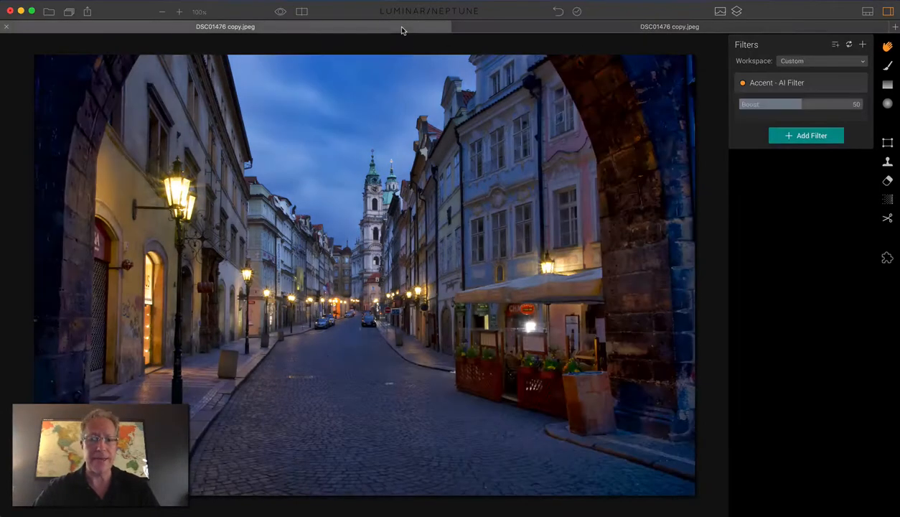
mouse_move(402, 29)
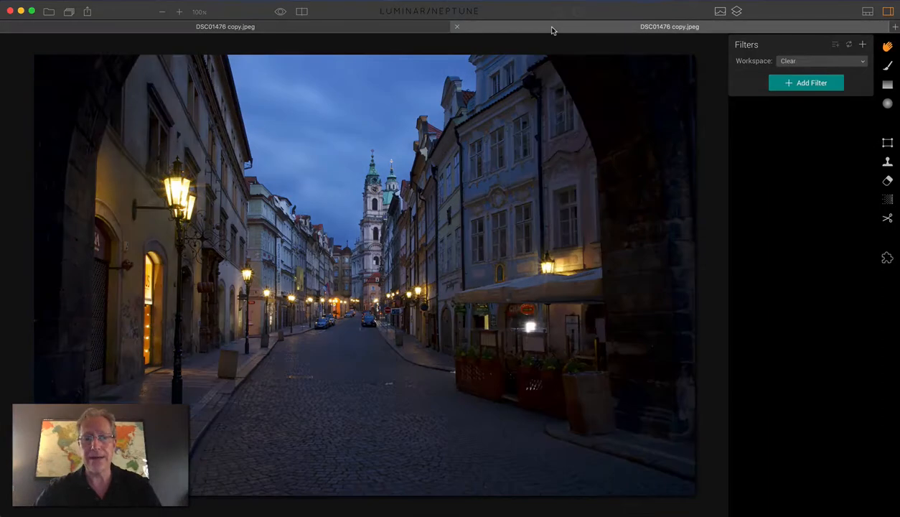
Add Tone, Saturation/Vibrance, Golden Hour and Clarity filters, raising Smart Tone and saturation.
click(806, 83)
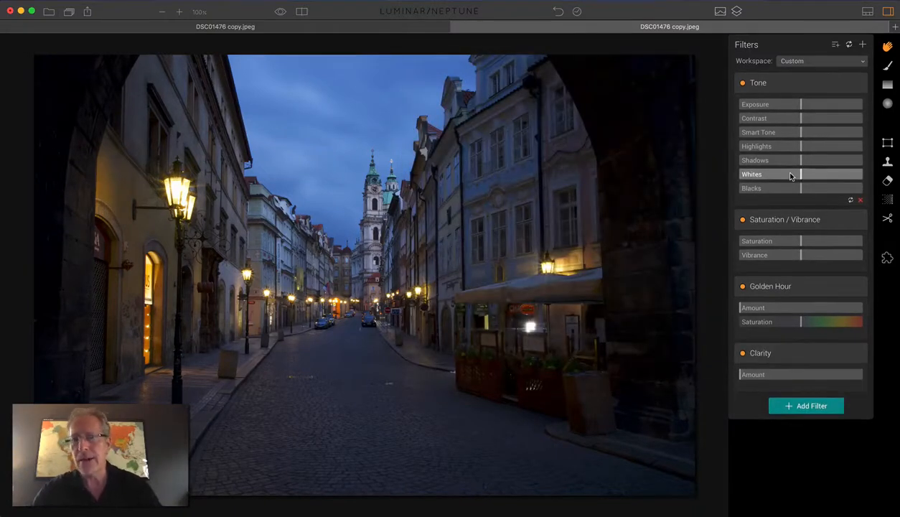
mouse_move(783, 132)
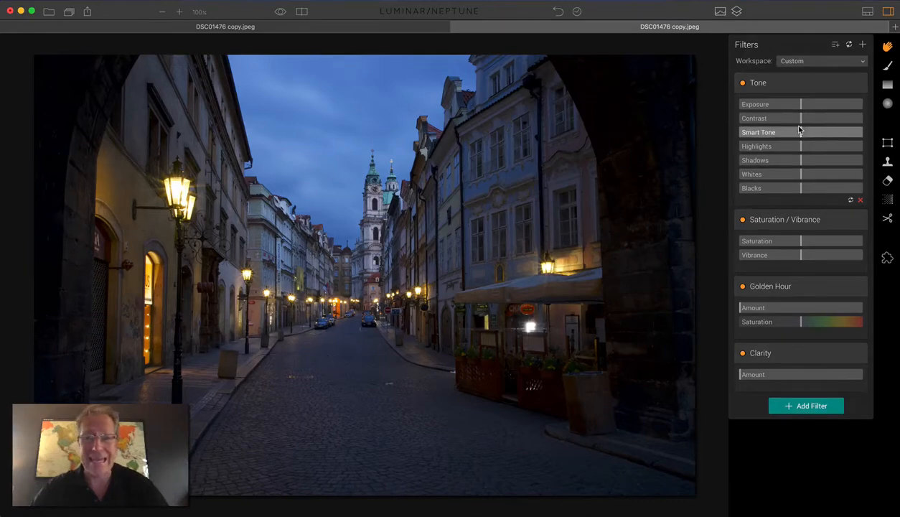
drag(800, 132, 813, 132)
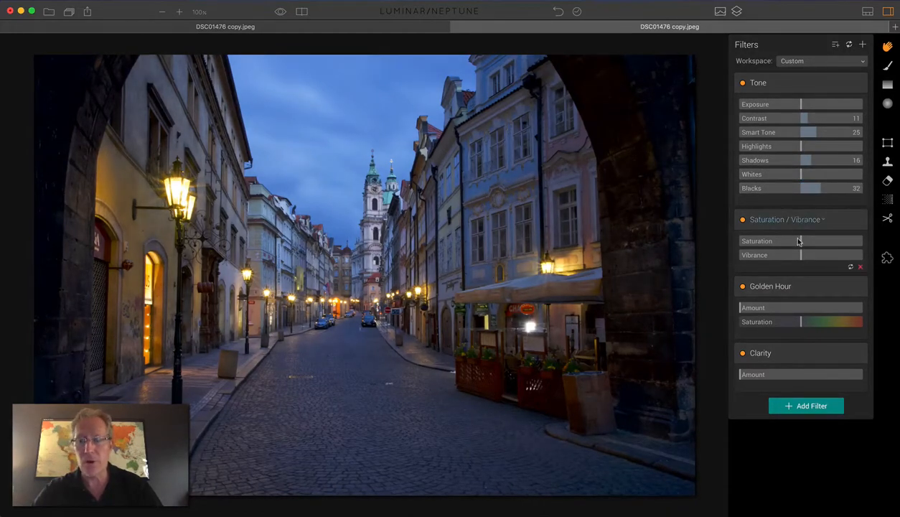
drag(800, 255, 804, 255)
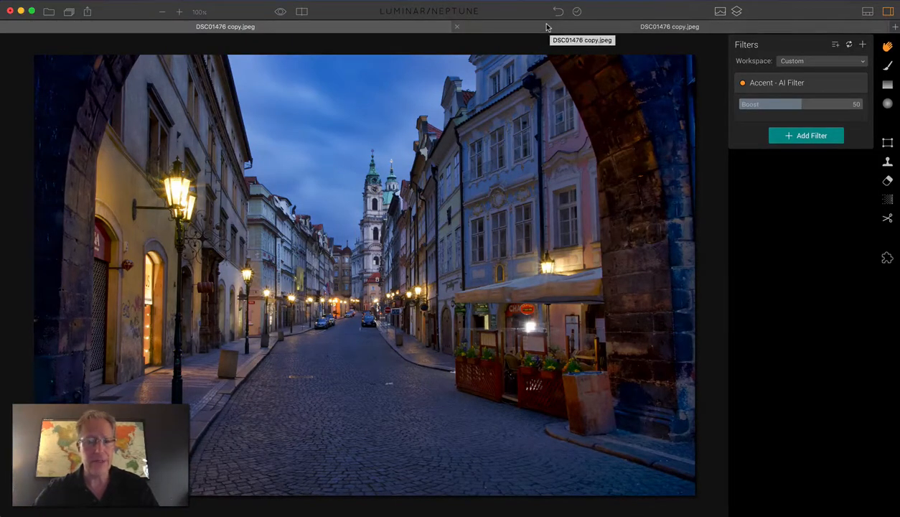
mouse_move(402, 239)
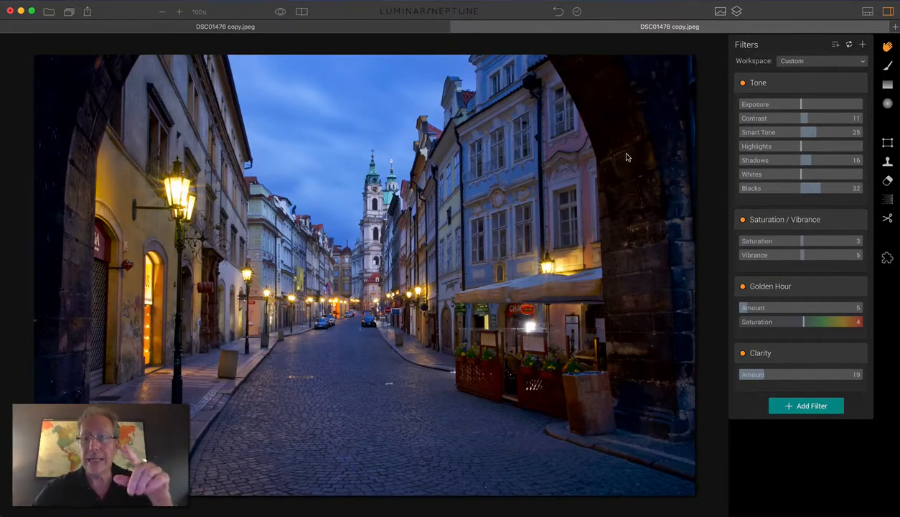
mouse_move(22, 246)
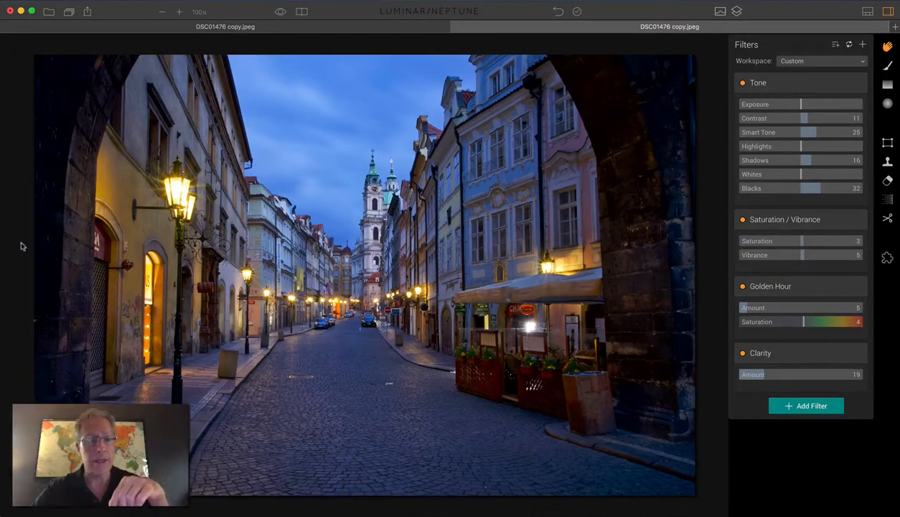
mouse_move(58, 276)
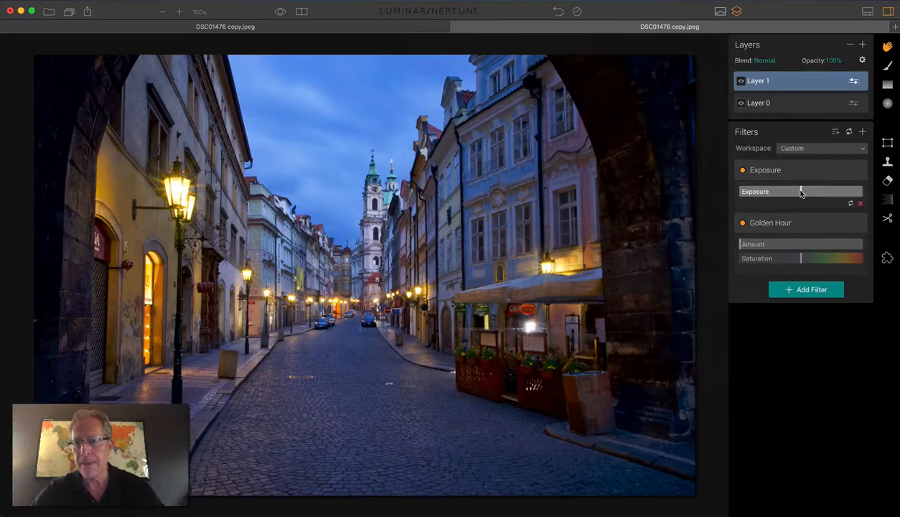
Raise the new layer's Exposure to 0.80.
drag(754, 190, 808, 191)
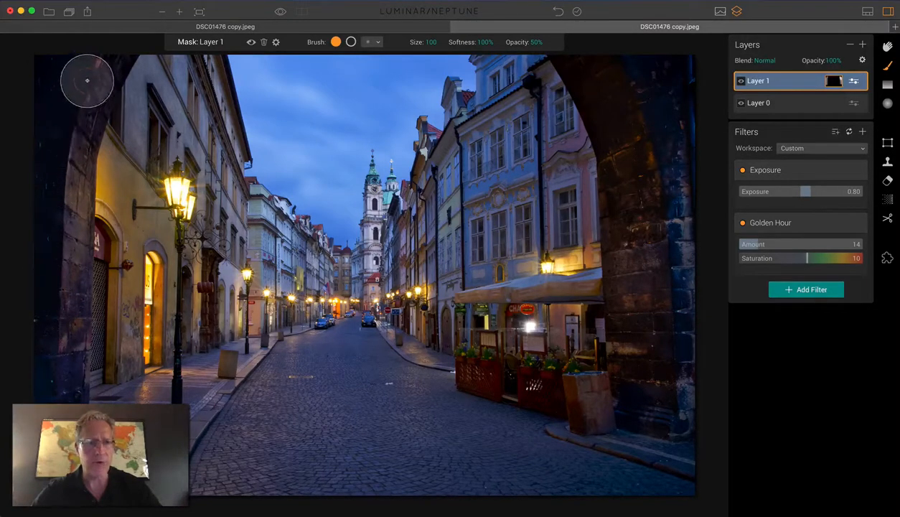
mouse_move(668, 331)
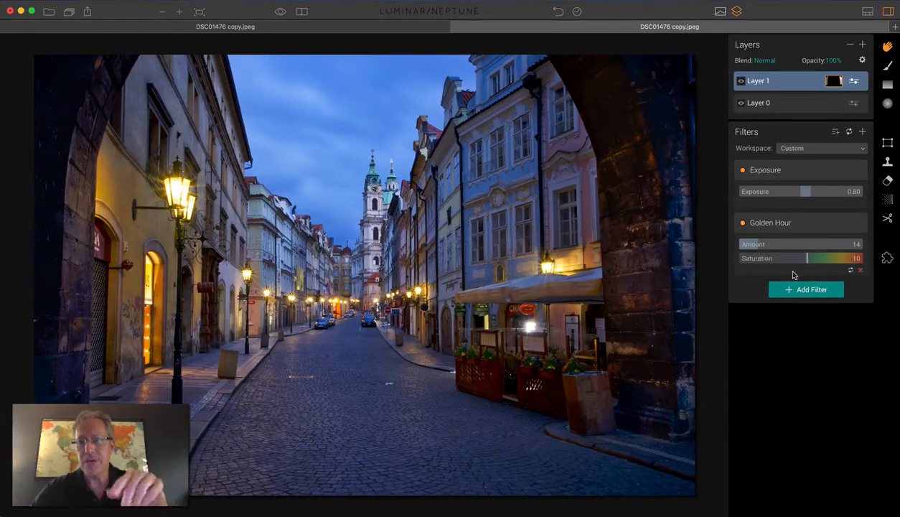
View Layer 0's filter settings, then reselect the masked Layer 1.
click(759, 102)
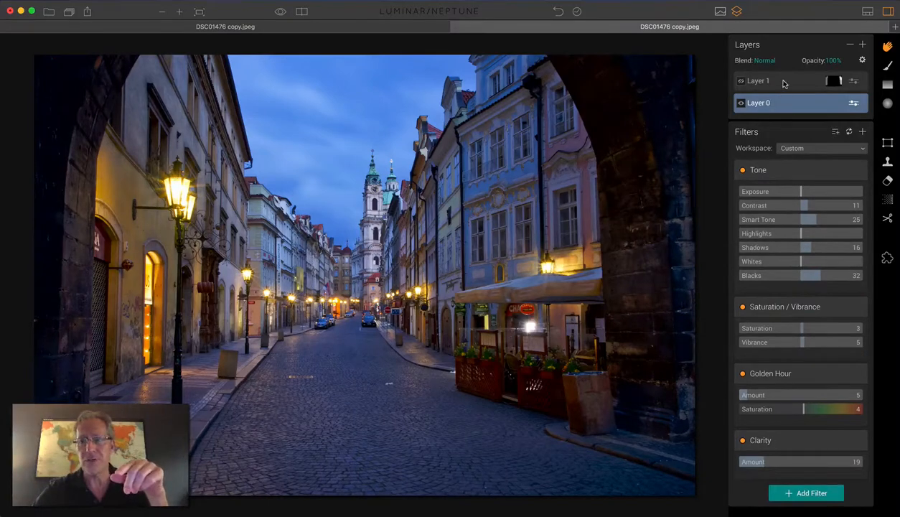
click(759, 80)
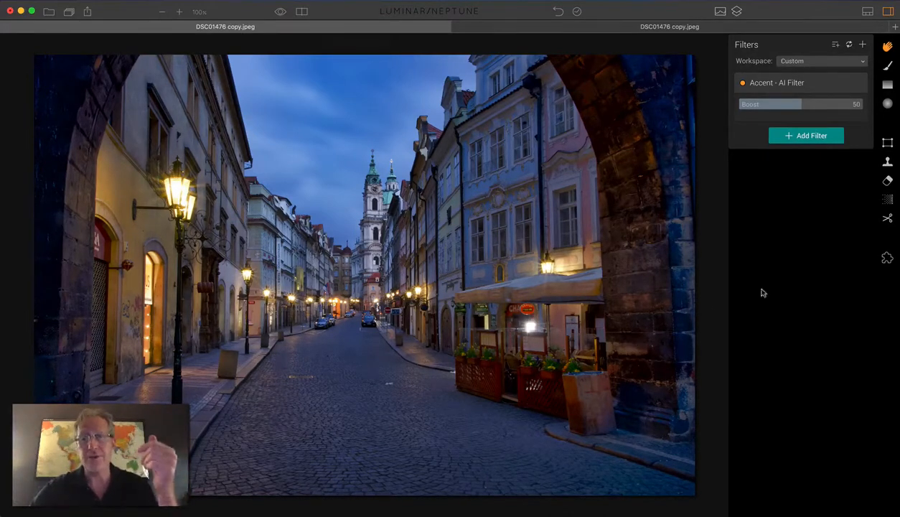
click(806, 135)
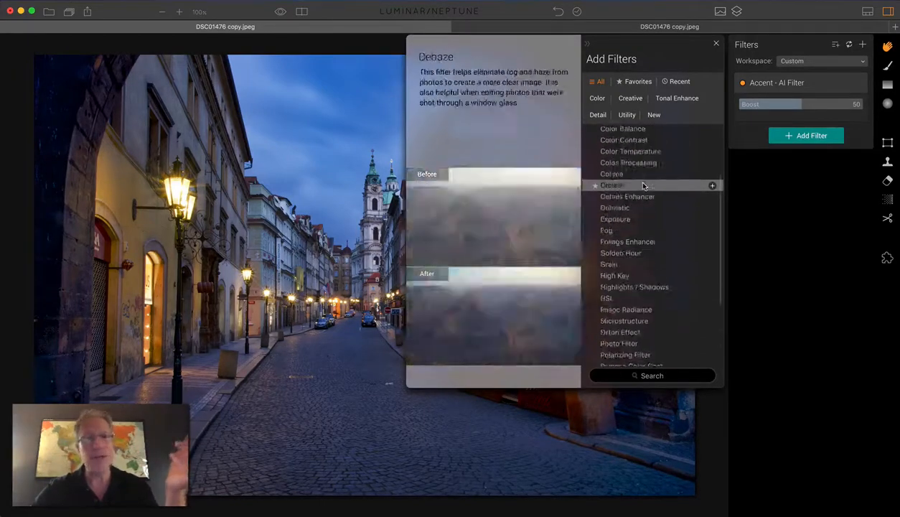
click(715, 44)
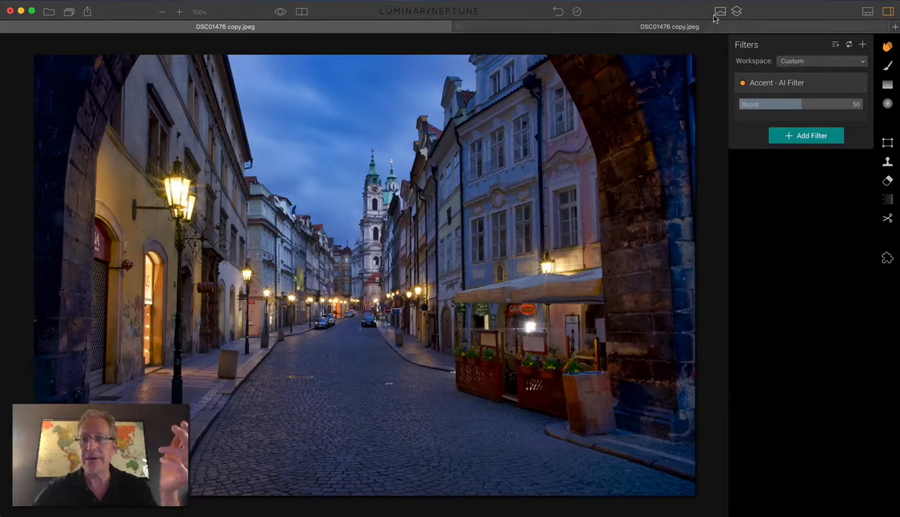
Switch to the second DSC01476 copy.jpeg tab showing the layered, masked version.
click(741, 10)
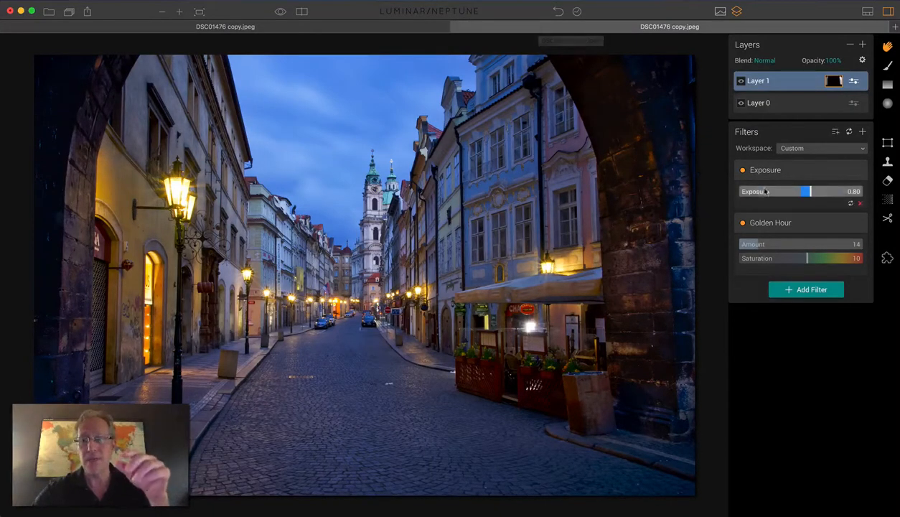
mouse_move(778, 188)
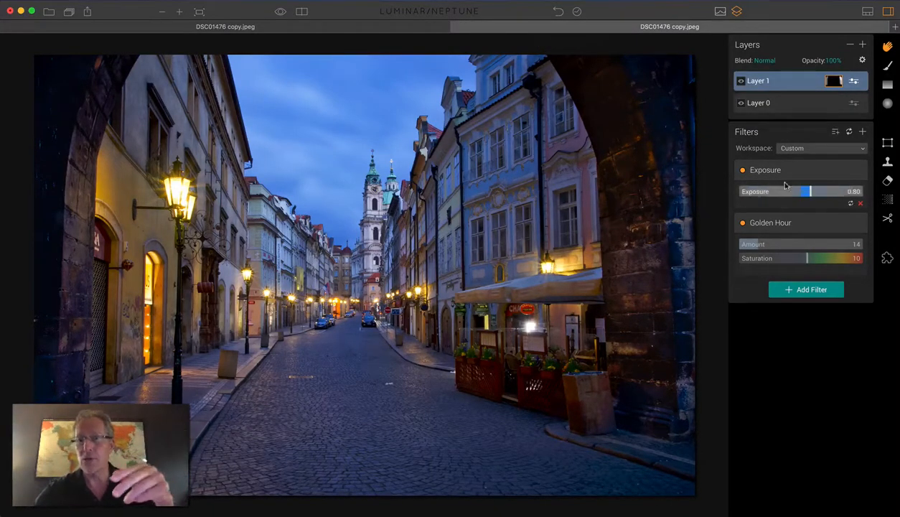